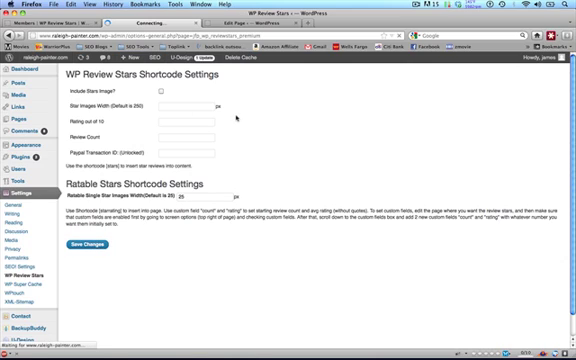
# Switch to the test page's editor showing 'Review us:' and the [starrating] shortcode
pyautogui.click(103, 243)
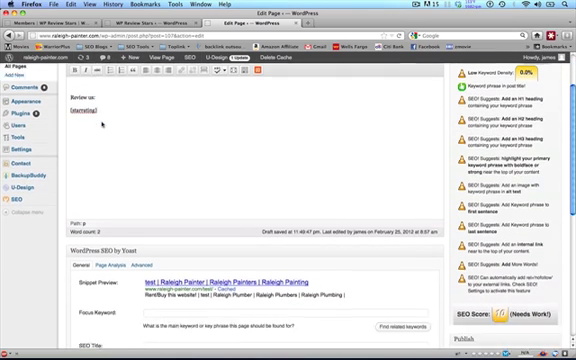
# Scroll the page editor to reveal the Custom Fields panel
pyautogui.scroll(-3)
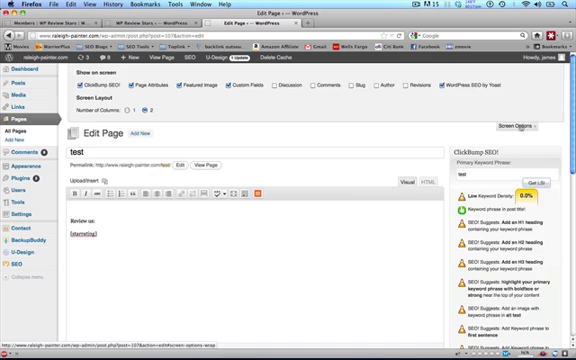
pyautogui.scroll(-3)
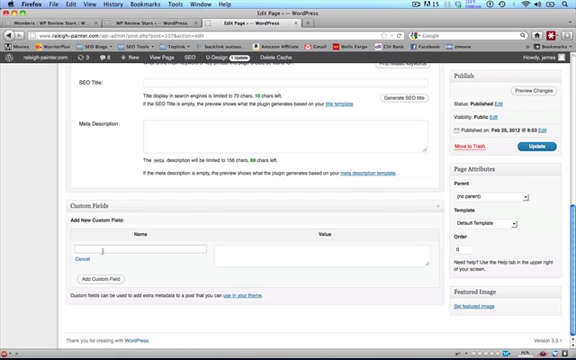
# Add custom field 'rating' with value 10, then enter 'count' with value 15
pyautogui.write('rating')
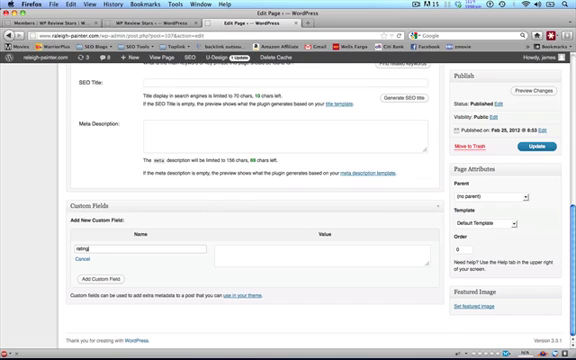
pyautogui.write('10')
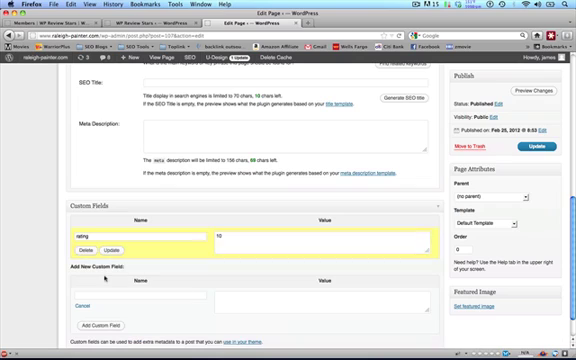
pyautogui.scroll(-3)
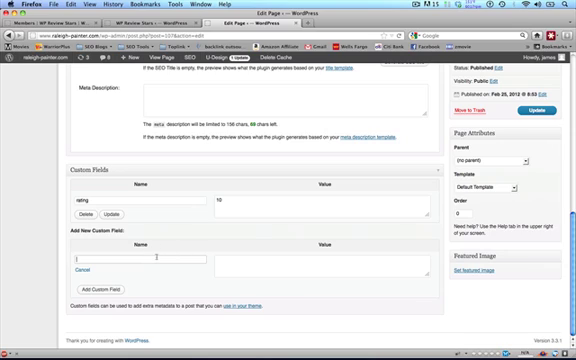
pyautogui.write('count')
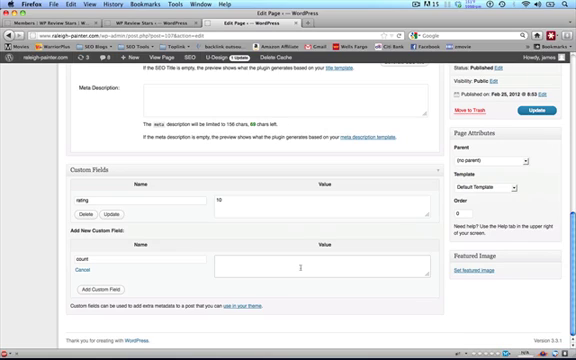
pyautogui.write('15')
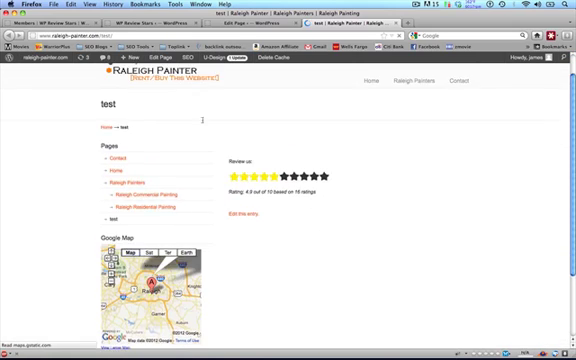
# Scroll the live test page to check the 4.9/10 star rating from 16 ratings
pyautogui.scroll(-3)
pyautogui.write('google rich snippet test')
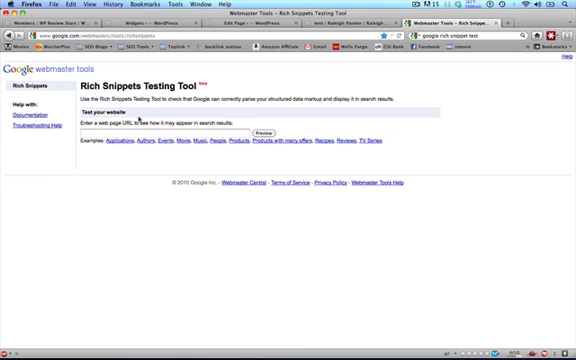
# Focus the 'Enter a web page URL' box in the Rich Snippets Testing Tool
pyautogui.click(160, 133)
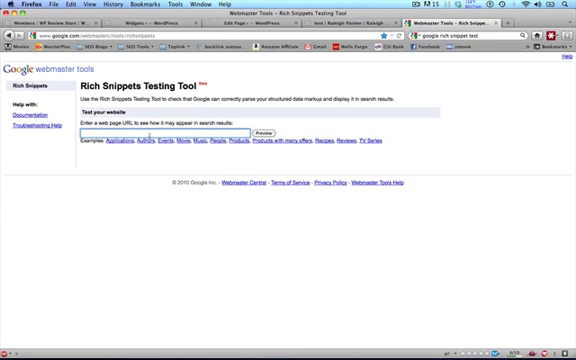